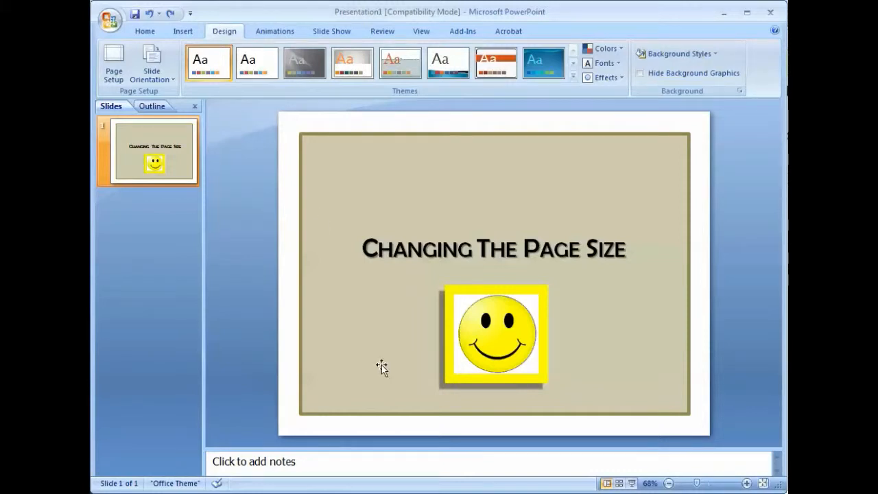
Widen the slide size so the tan border box and smiley picture stretch horizontally.
{"action": "left_click", "coordinate": [395, 232]}
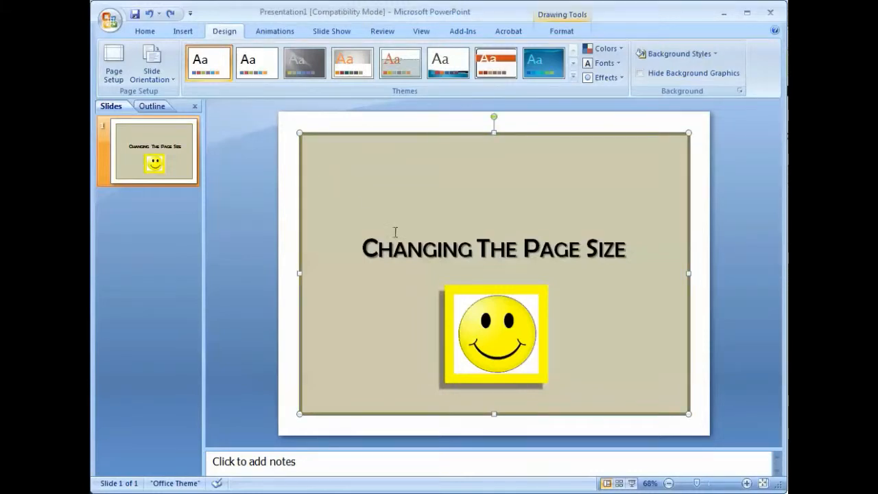
{"action": "left_click", "coordinate": [497, 333]}
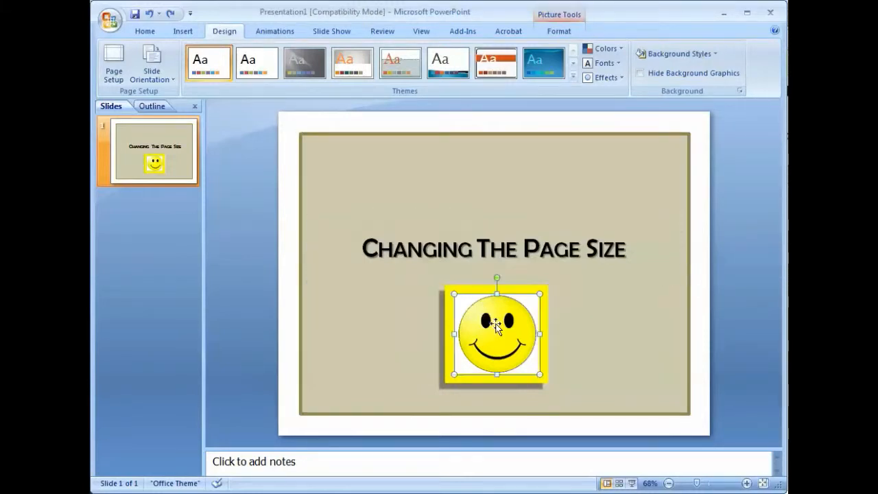
{"action": "left_click", "coordinate": [707, 346]}
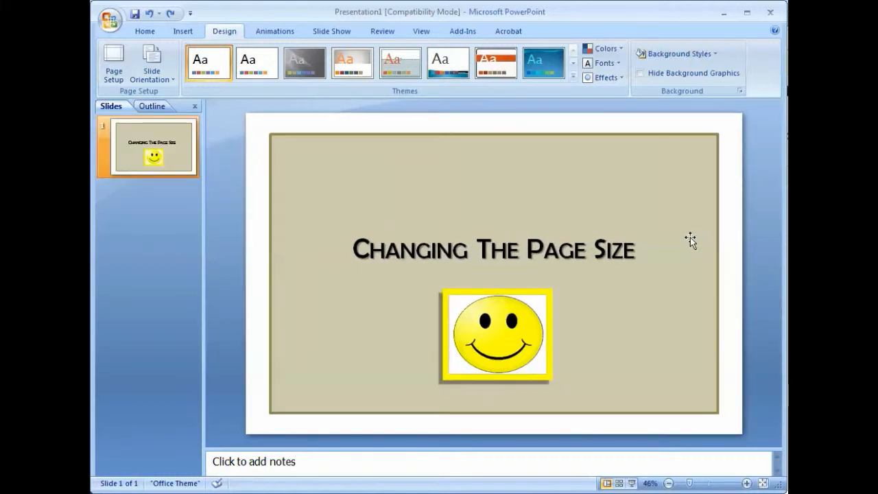
{"action": "mouse_move", "coordinate": [535, 255]}
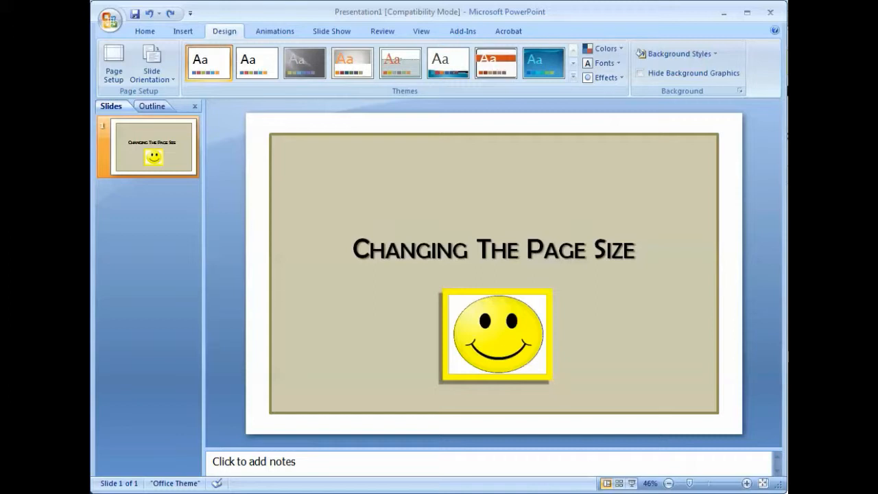
{"action": "mouse_move", "coordinate": [611, 452]}
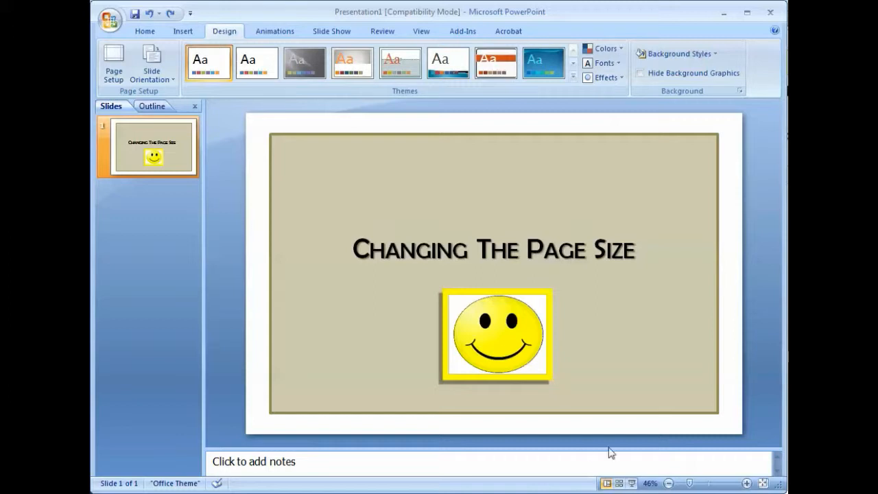
{"action": "mouse_move", "coordinate": [515, 356]}
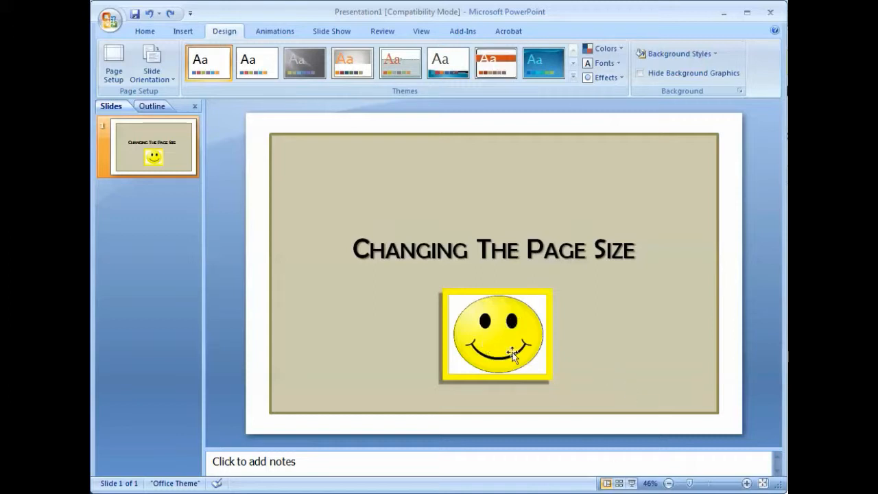
{"action": "mouse_move", "coordinate": [496, 345]}
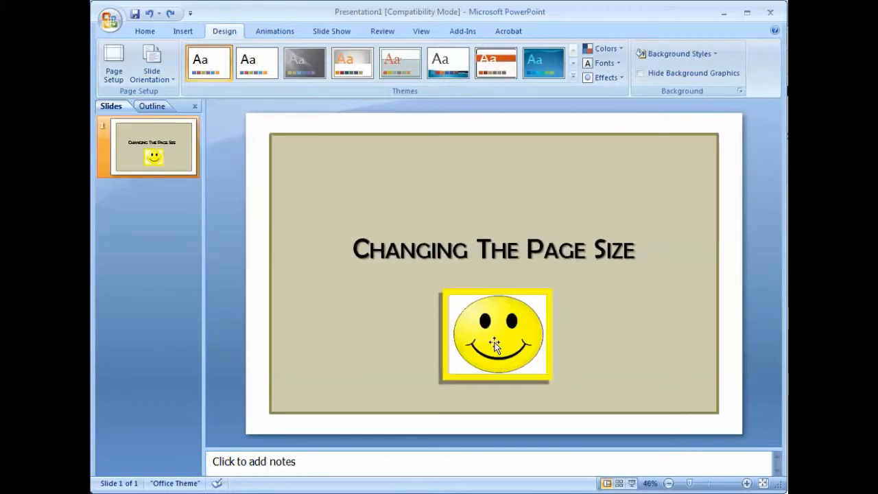
Rescale the smiley picture to 147% height and width in Size and Position.
{"action": "right_click", "coordinate": [497, 345]}
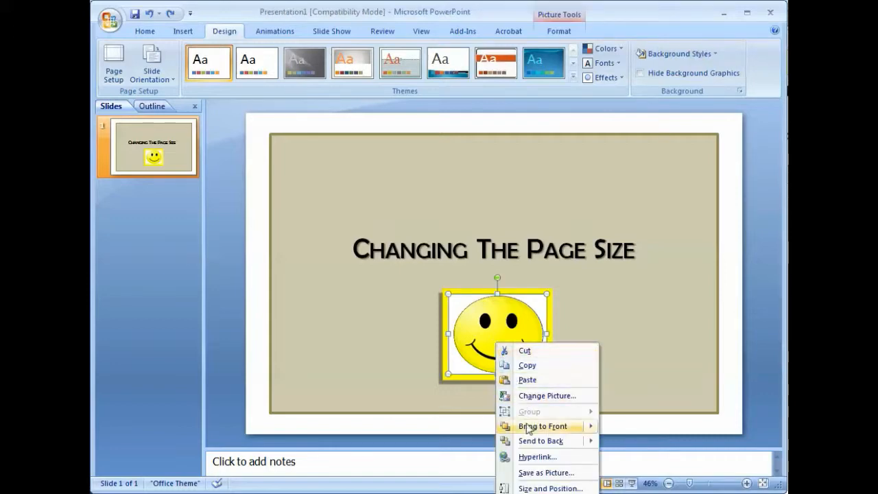
{"action": "left_click", "coordinate": [550, 488]}
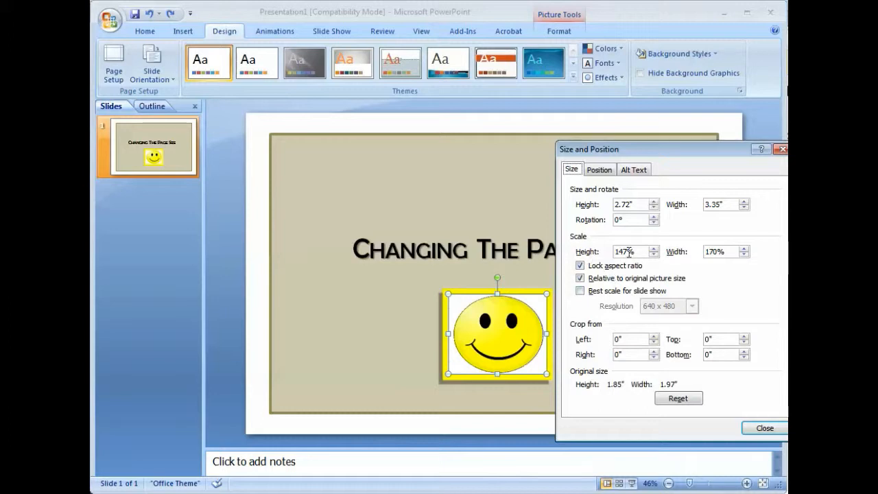
{"action": "mouse_move", "coordinate": [631, 261]}
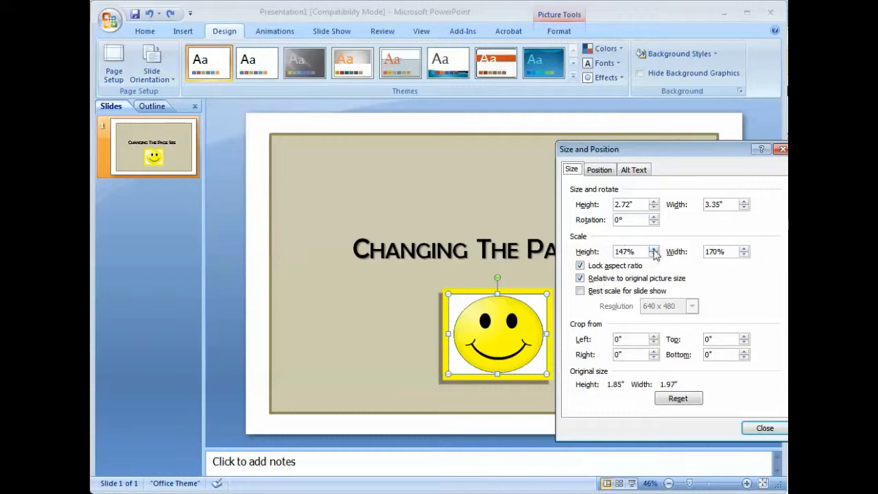
{"action": "left_click", "coordinate": [655, 248]}
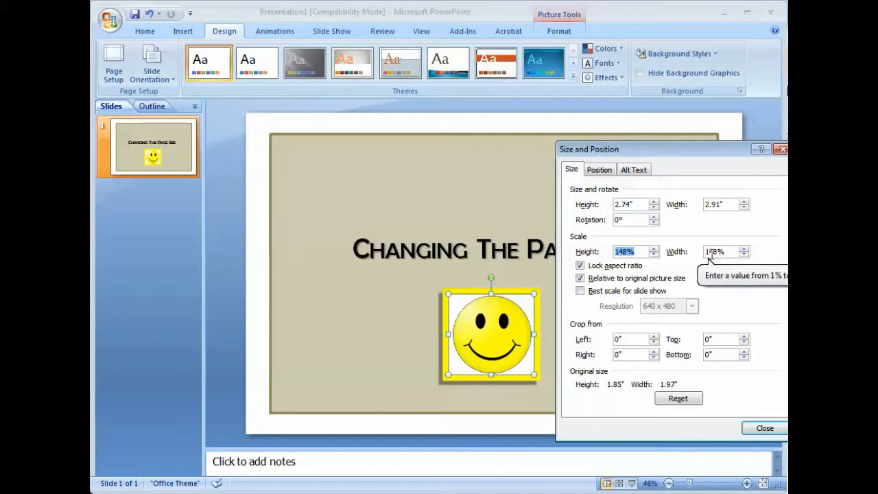
{"action": "left_click", "coordinate": [655, 255]}
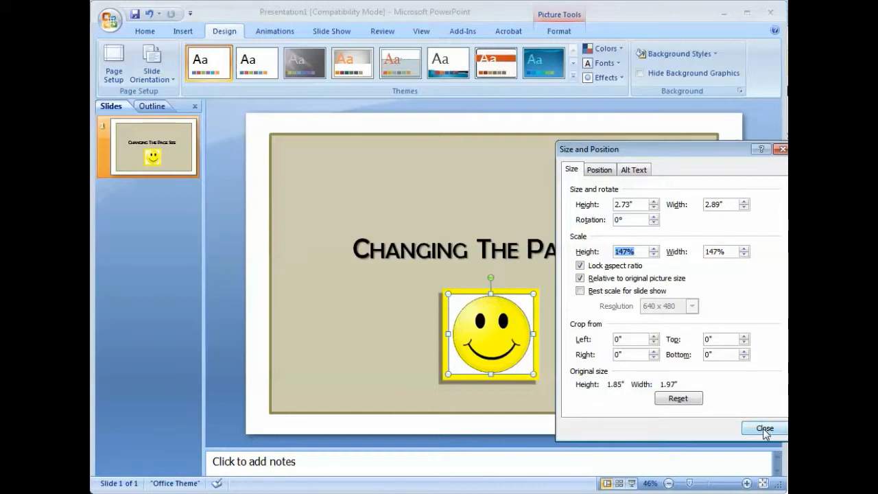
{"action": "left_click", "coordinate": [765, 429]}
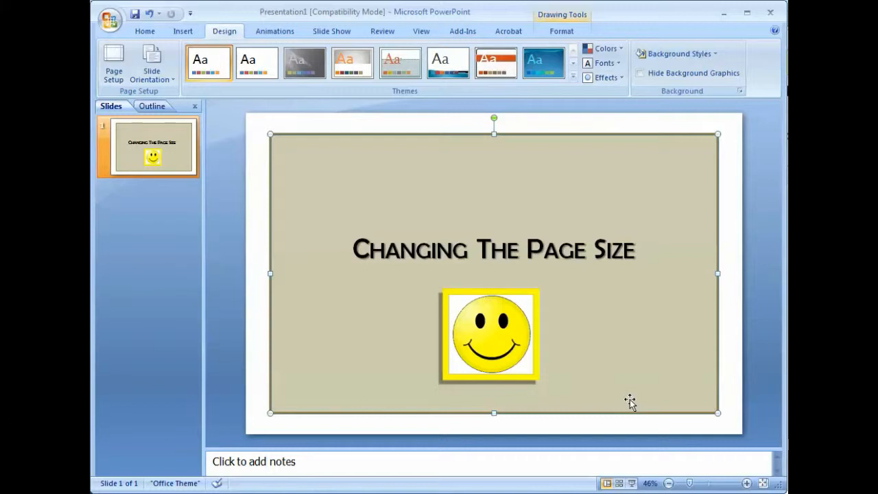
{"action": "mouse_move", "coordinate": [631, 394]}
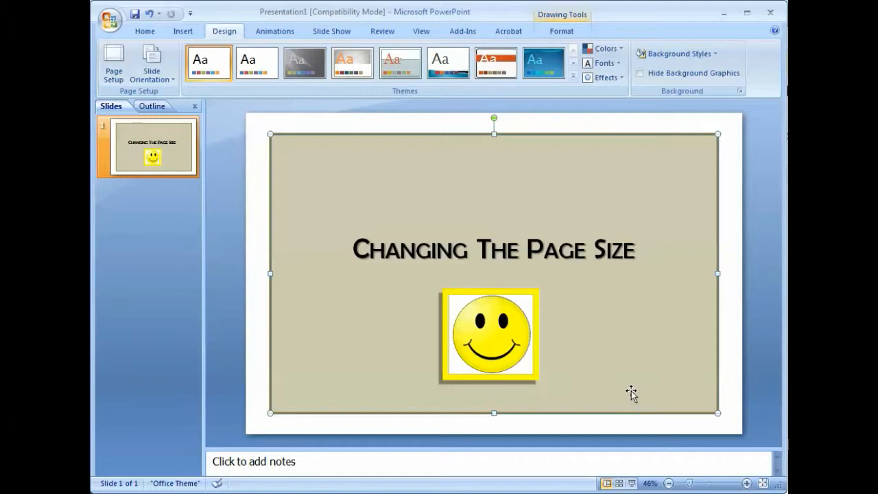
{"action": "mouse_move", "coordinate": [597, 147]}
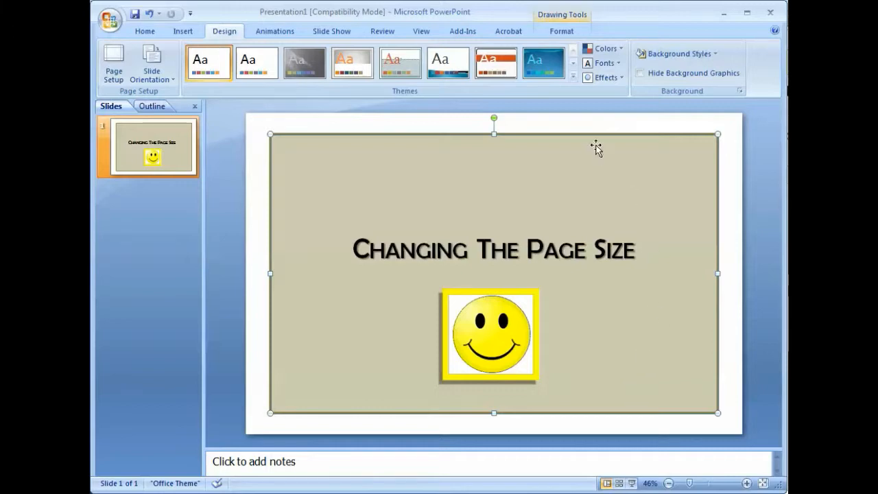
{"action": "mouse_move", "coordinate": [590, 129]}
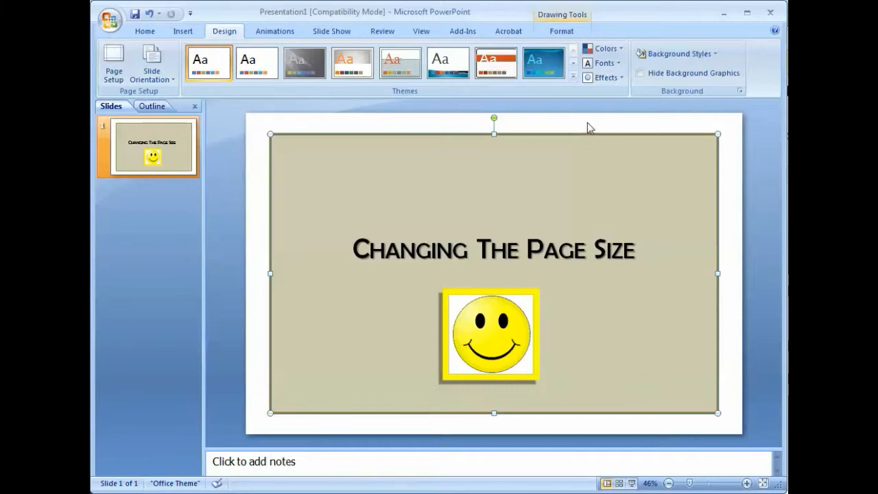
{"action": "mouse_move", "coordinate": [709, 306]}
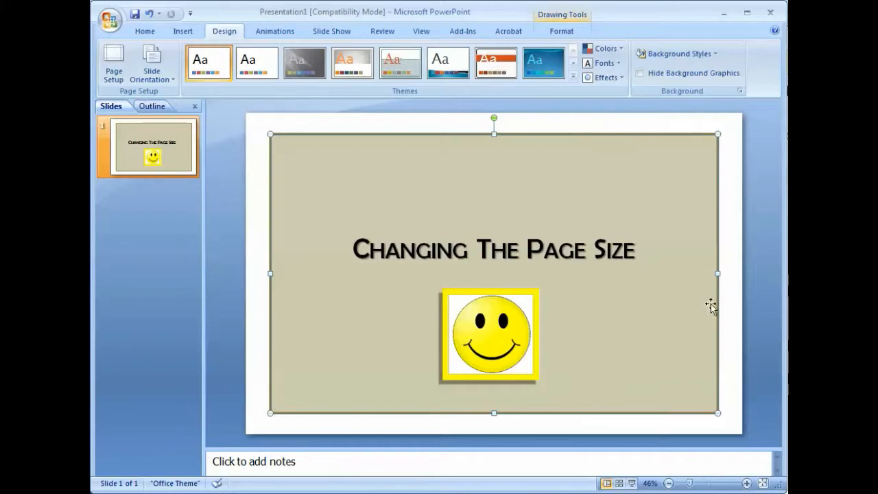
{"action": "mouse_move", "coordinate": [255, 305]}
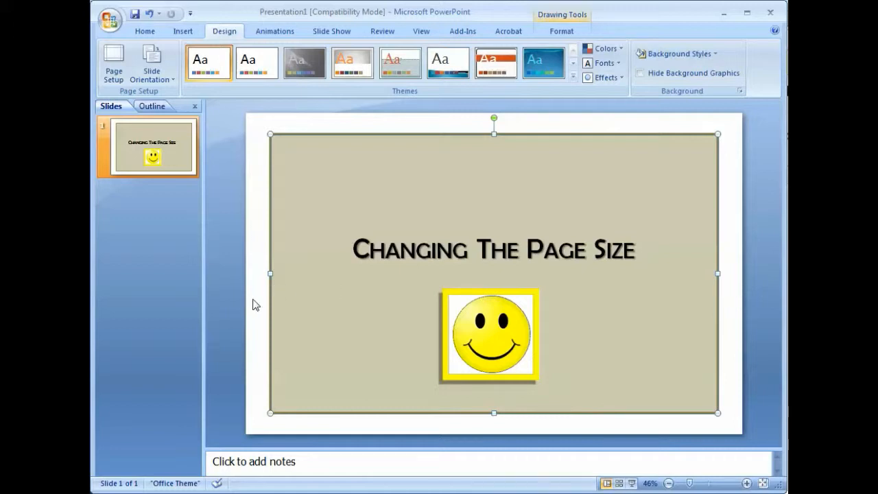
{"action": "mouse_move", "coordinate": [321, 308]}
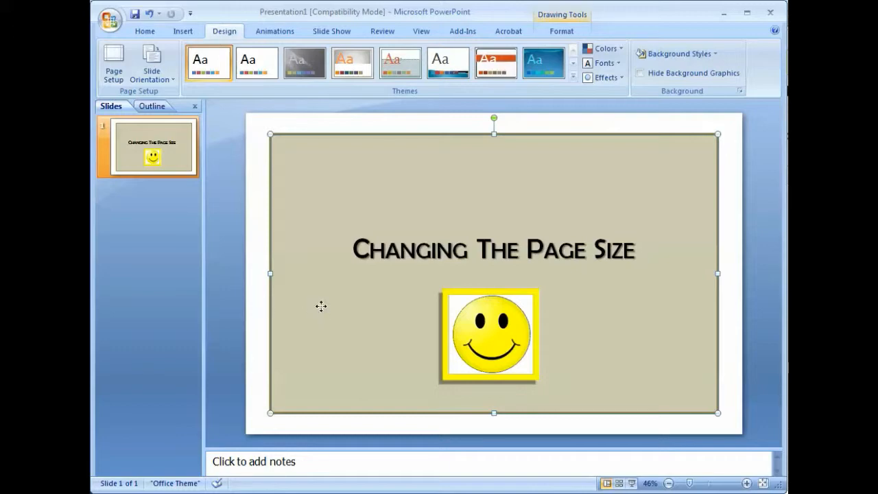
Size the tan border box to 10 in height and 16 in width.
{"action": "right_click", "coordinate": [320, 306]}
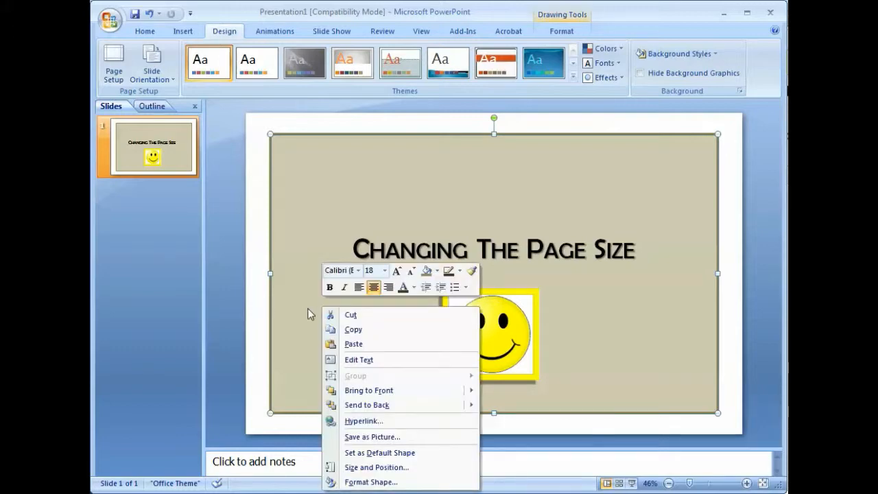
{"action": "left_click", "coordinate": [378, 468]}
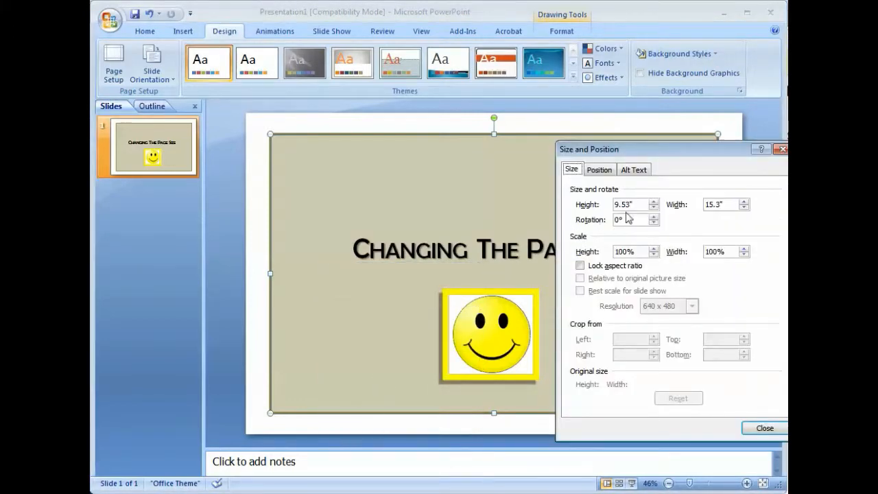
{"action": "mouse_move", "coordinate": [731, 216]}
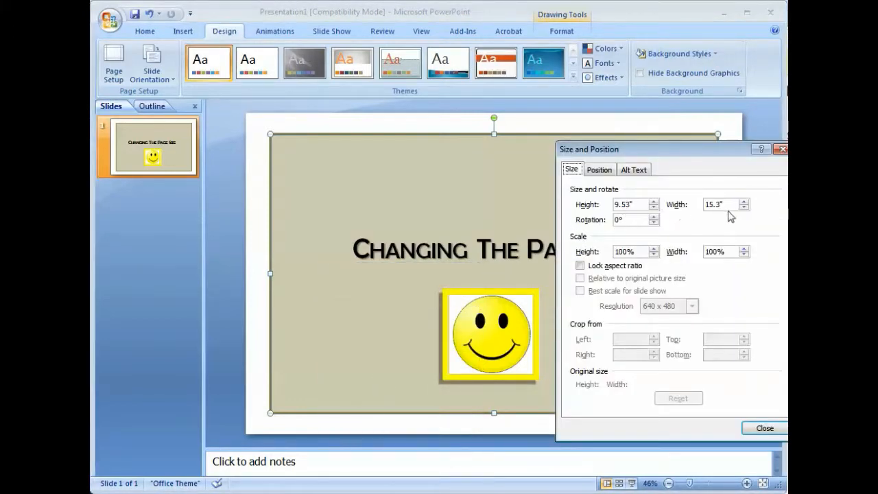
{"action": "left_click", "coordinate": [722, 204]}
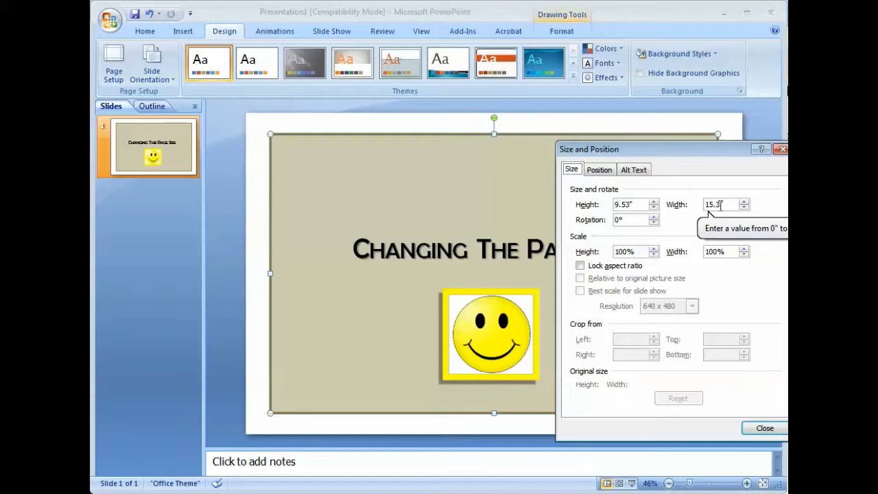
{"action": "left_click", "coordinate": [653, 200]}
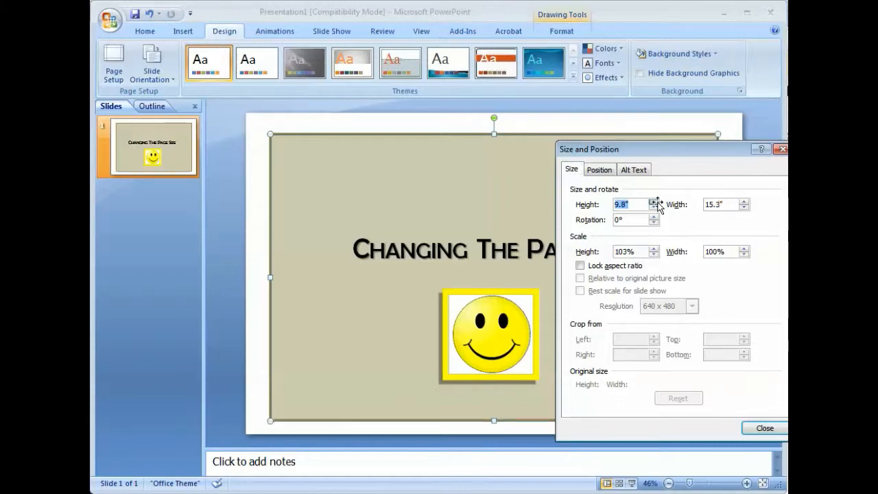
{"action": "left_click", "coordinate": [653, 201]}
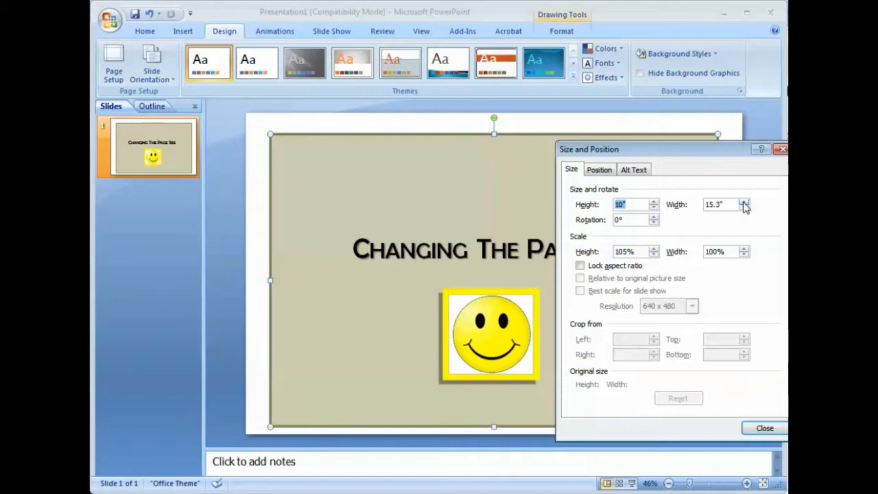
{"action": "left_click", "coordinate": [745, 201]}
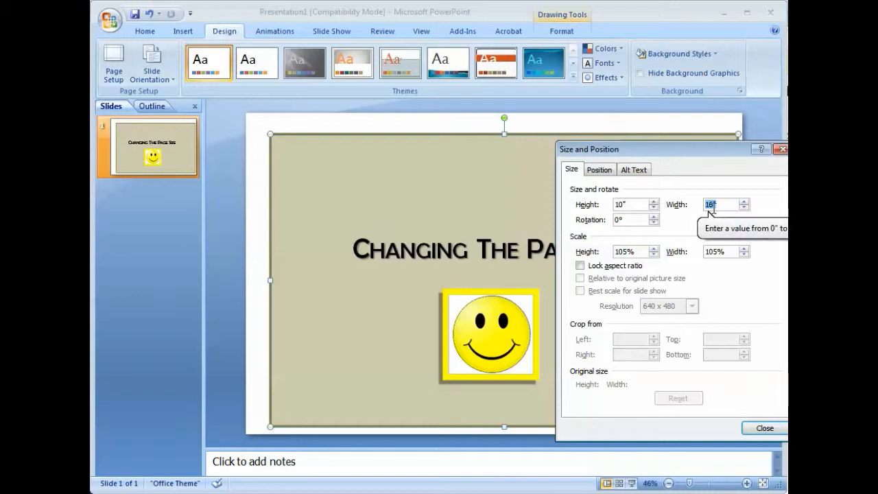
{"action": "mouse_move", "coordinate": [691, 219]}
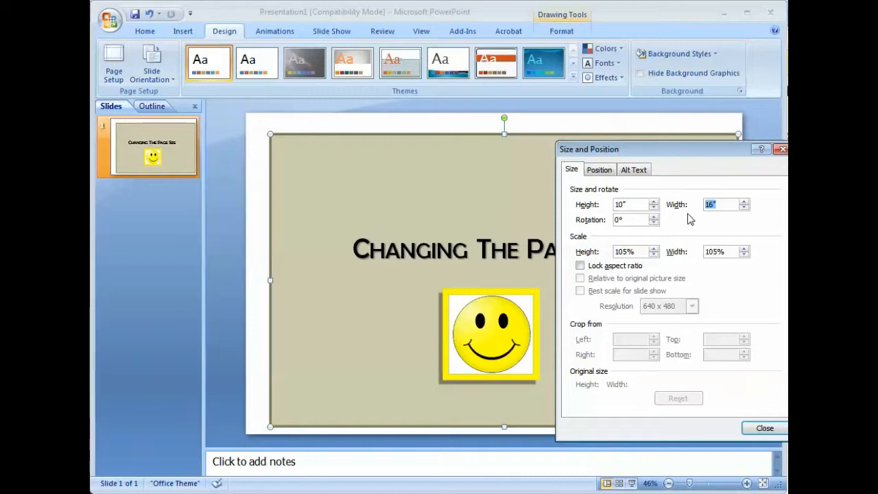
{"action": "mouse_move", "coordinate": [318, 144]}
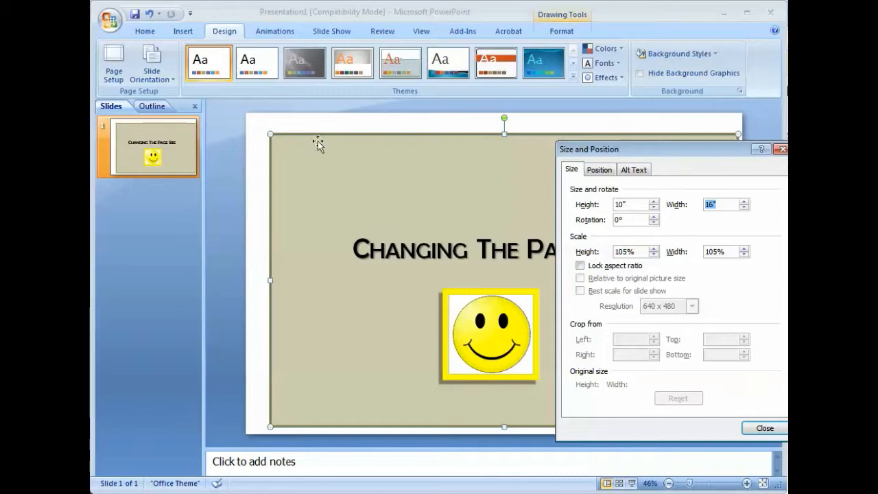
{"action": "mouse_move", "coordinate": [370, 170]}
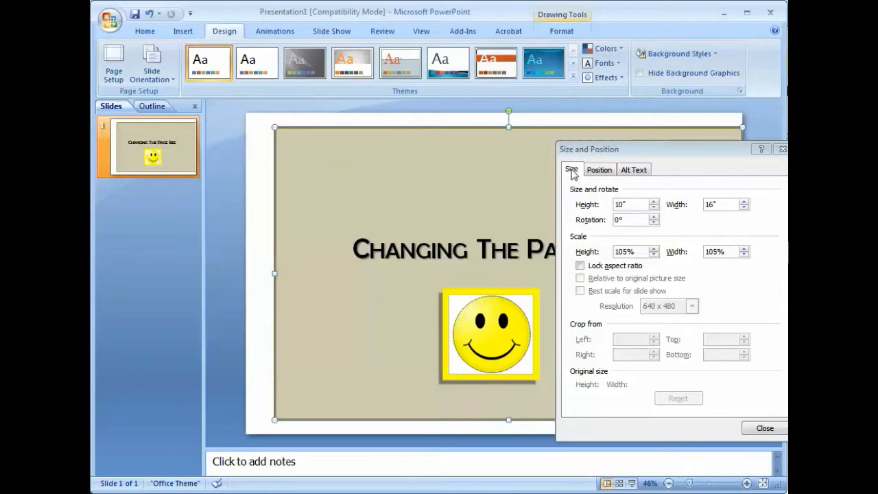
{"action": "mouse_move", "coordinate": [685, 215]}
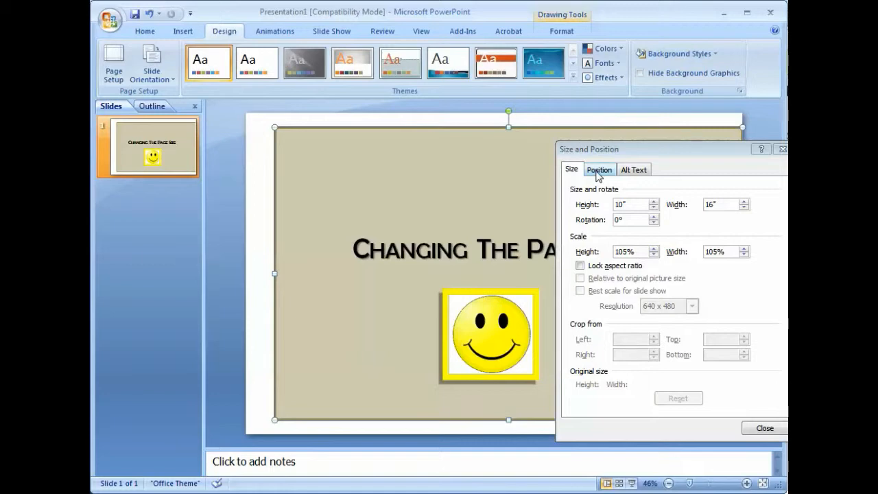
Position the border box 0.5 in horizontally and vertically from the top-left corner.
{"action": "left_click", "coordinate": [599, 169]}
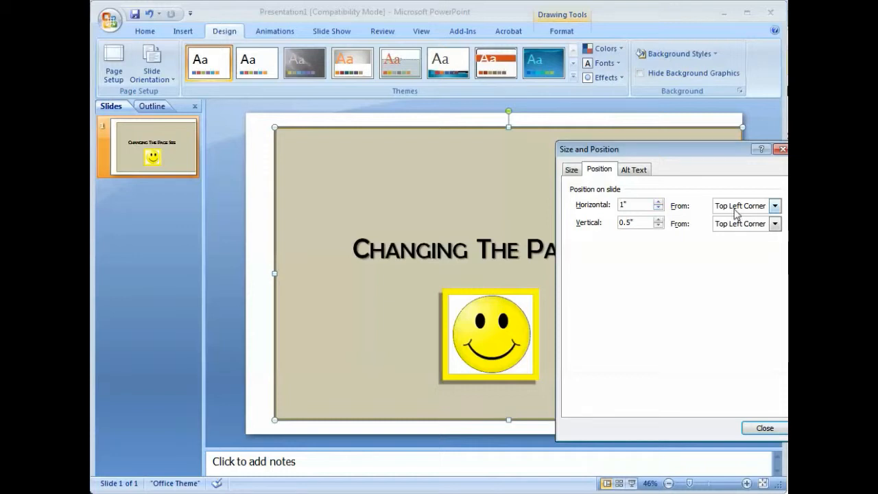
{"action": "left_click", "coordinate": [775, 206]}
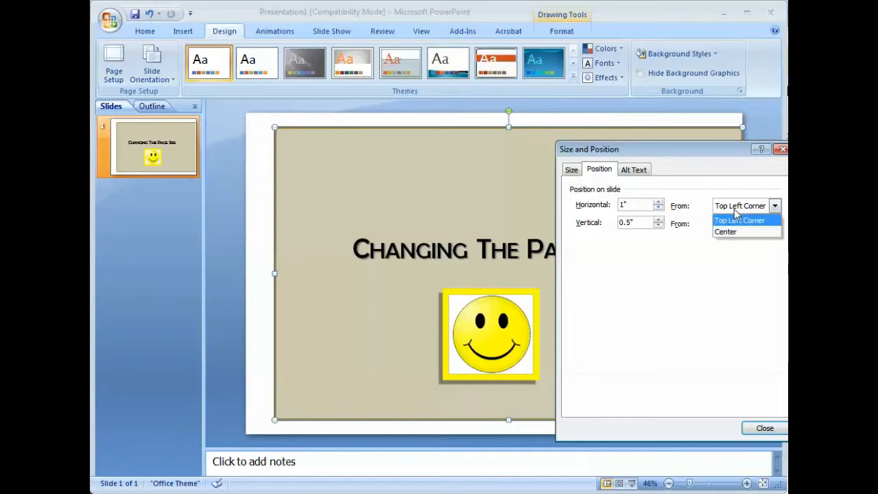
{"action": "left_click", "coordinate": [741, 221]}
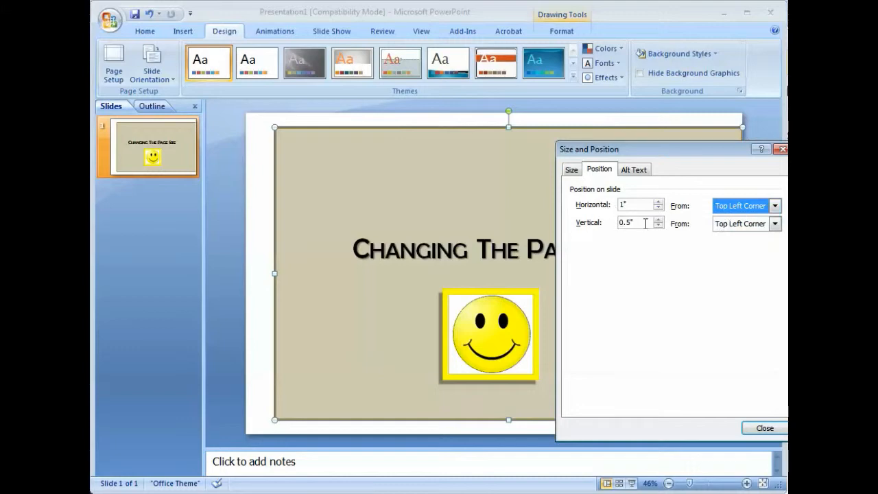
{"action": "left_click", "coordinate": [634, 204]}
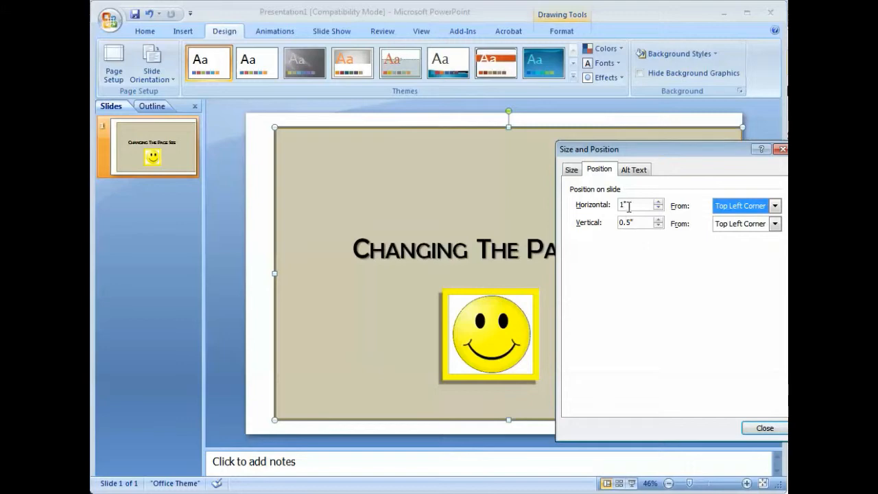
{"action": "left_click", "coordinate": [658, 209]}
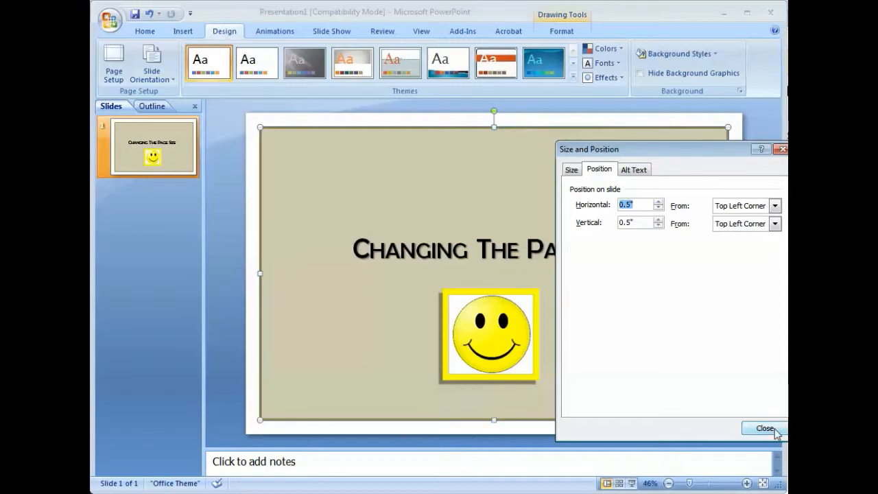
{"action": "left_click", "coordinate": [781, 429]}
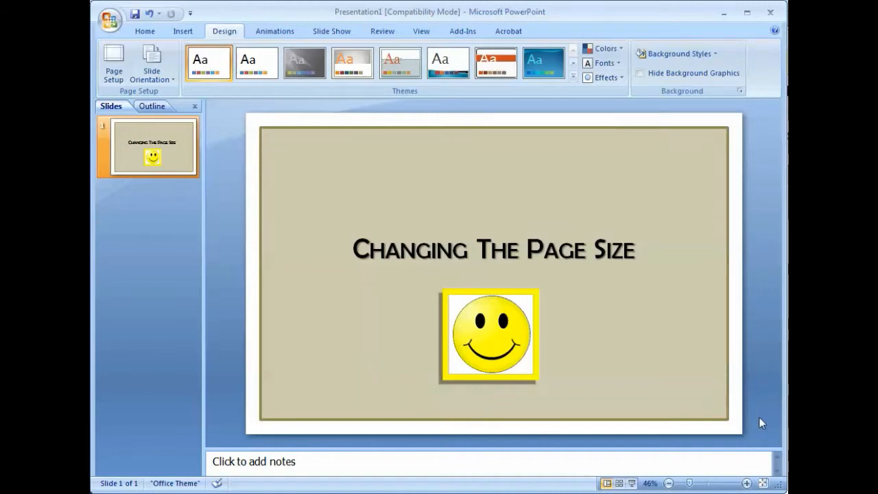
{"action": "mouse_move", "coordinate": [282, 122]}
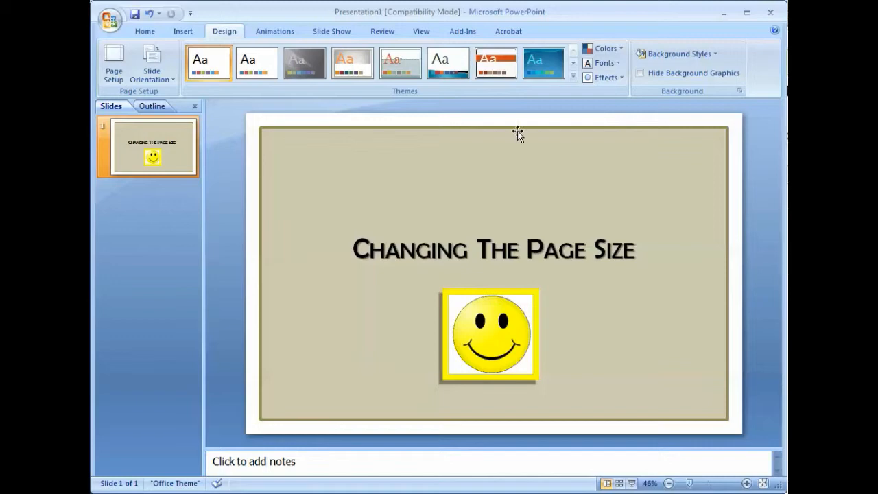
{"action": "mouse_move", "coordinate": [679, 267]}
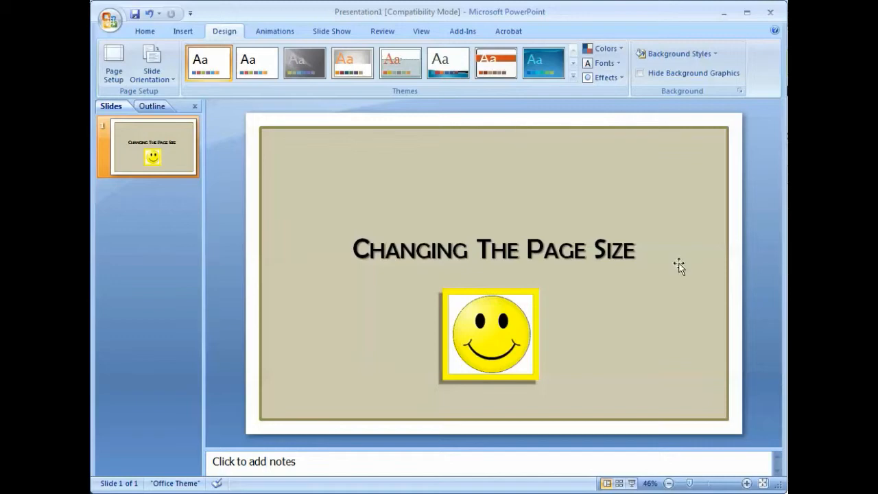